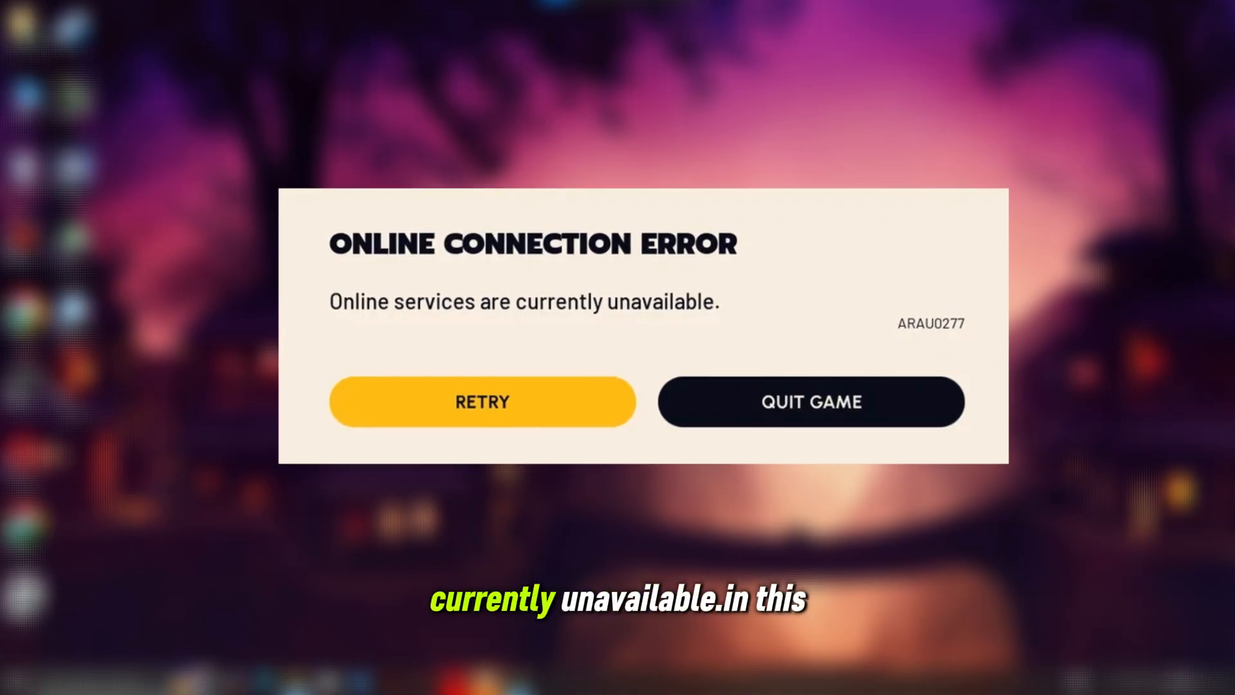
Read the Arc Raiders 'Welcome to the Server Slam' news post in Chrome, then close the browser
click(811, 401)
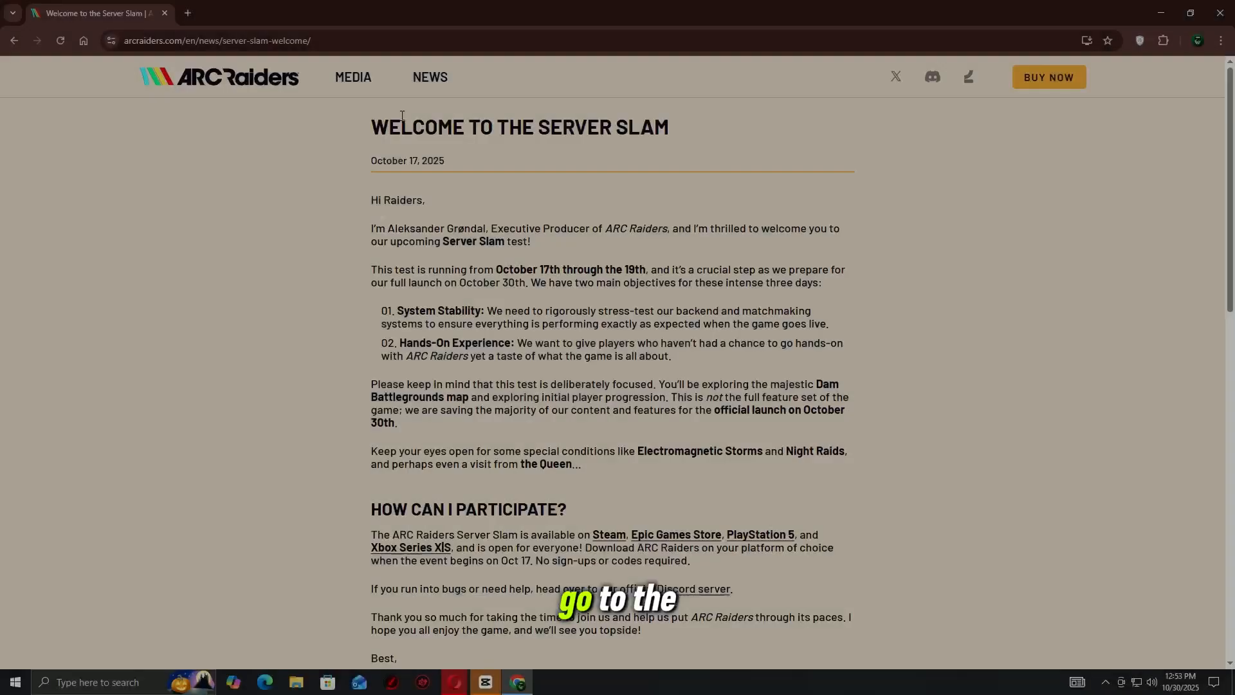
triple_click(519, 126)
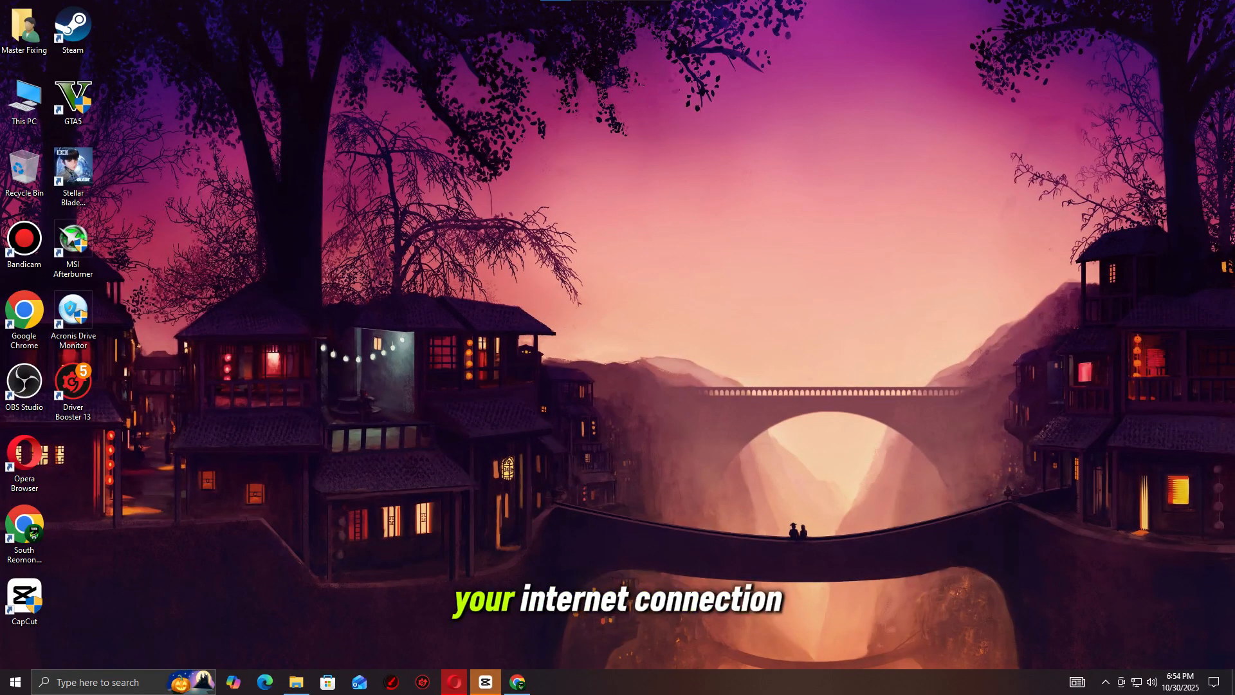
Run ipconfig /flushdns in an administrator Command Prompt and close the window
click(242, 179)
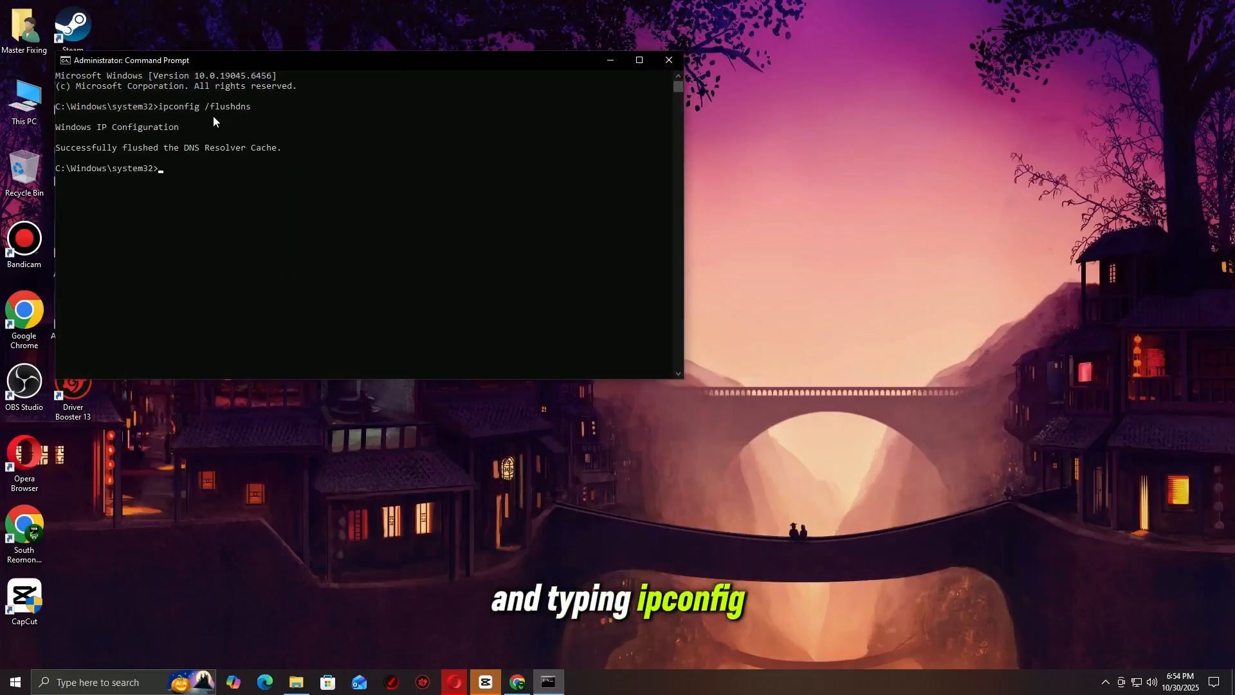
click(669, 59)
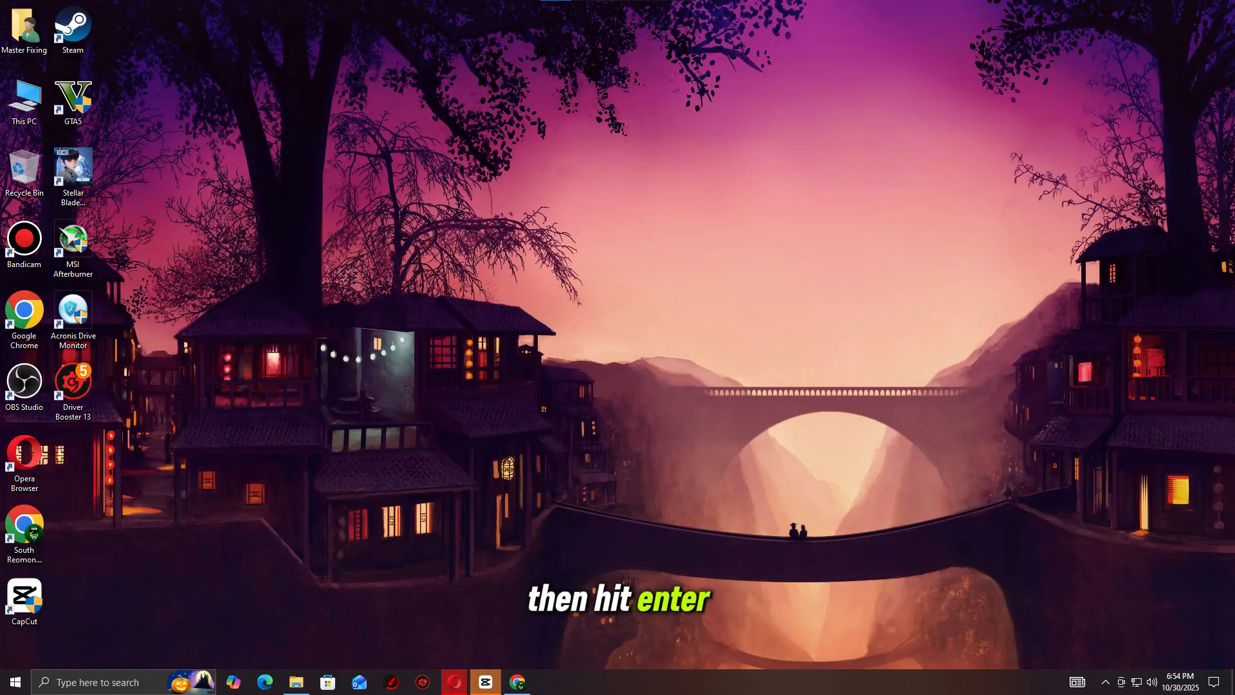